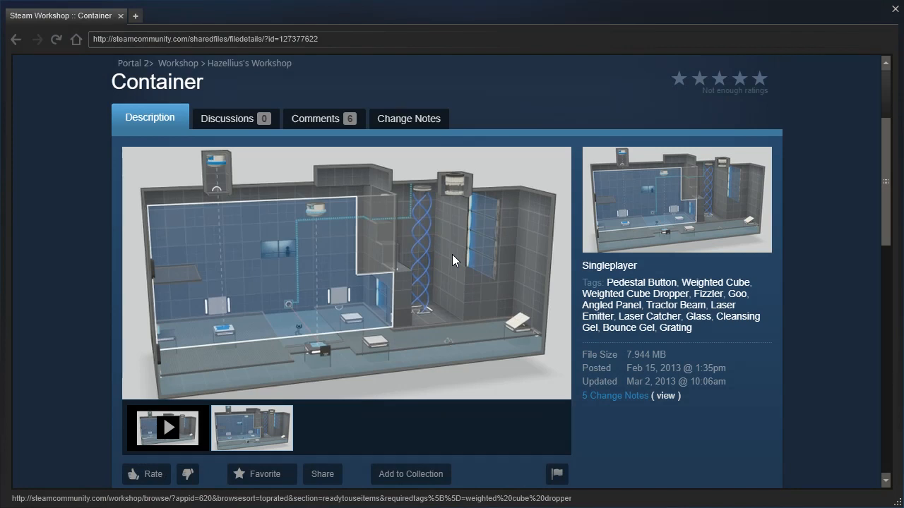
- Fire a portal to redirect the excursion funnel and ride it upward past the glass walls
scroll("down", 3)
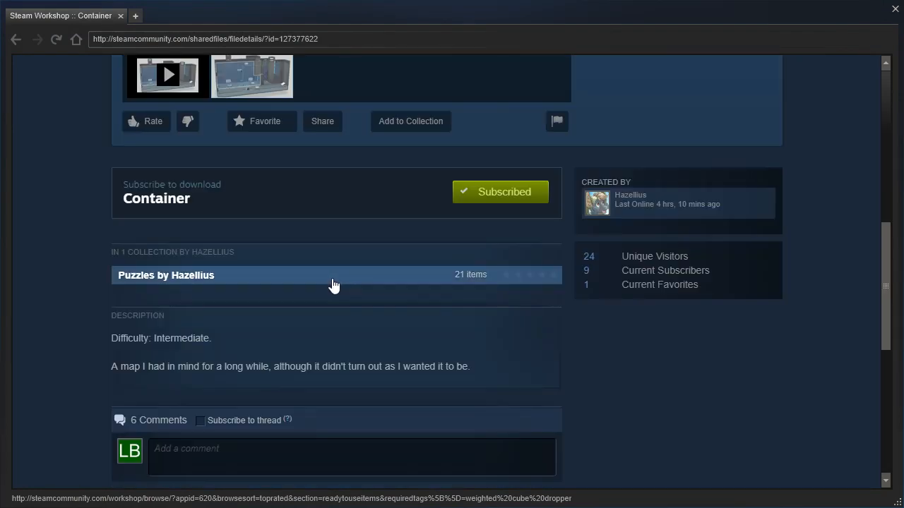
mouse_move(336, 299)
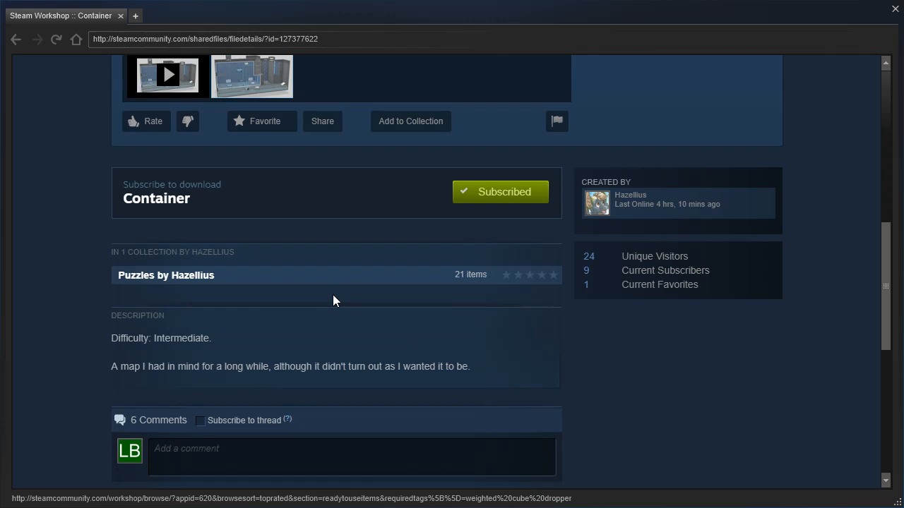
scroll("up", 3)
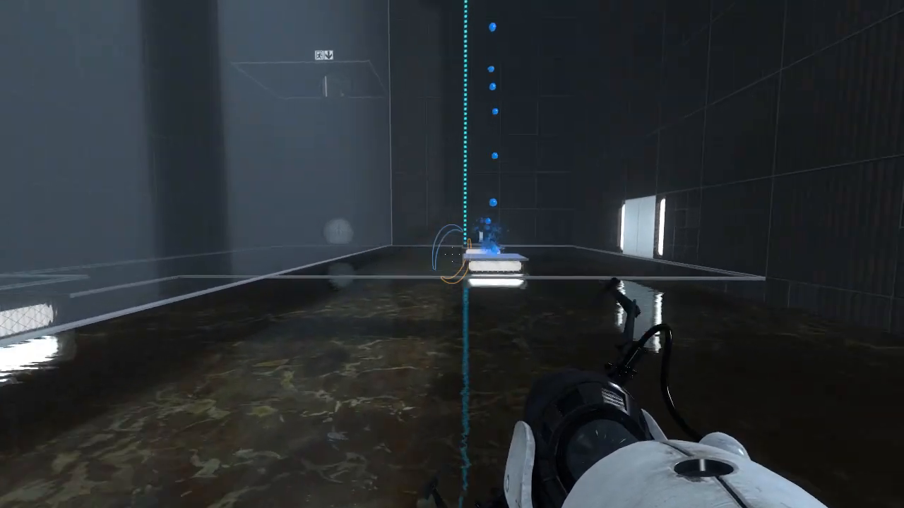
left_click(452, 254)
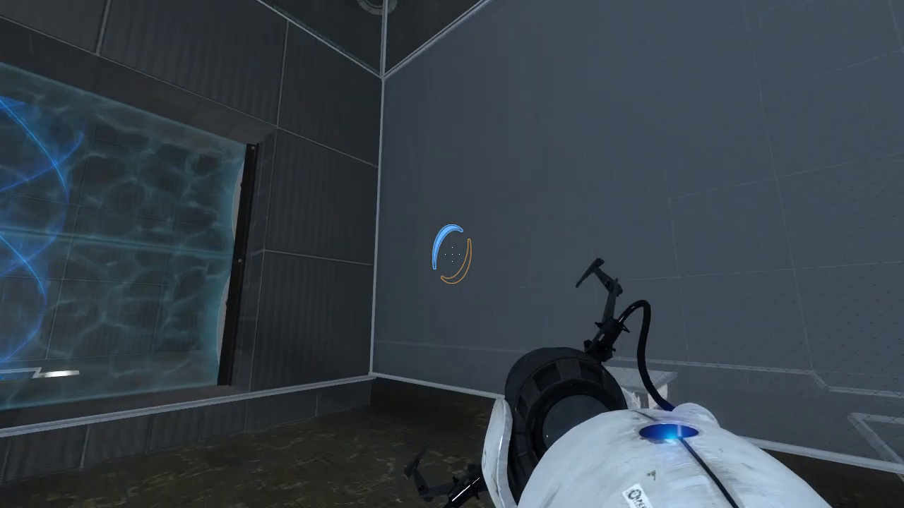
mouse_move(452, 261)
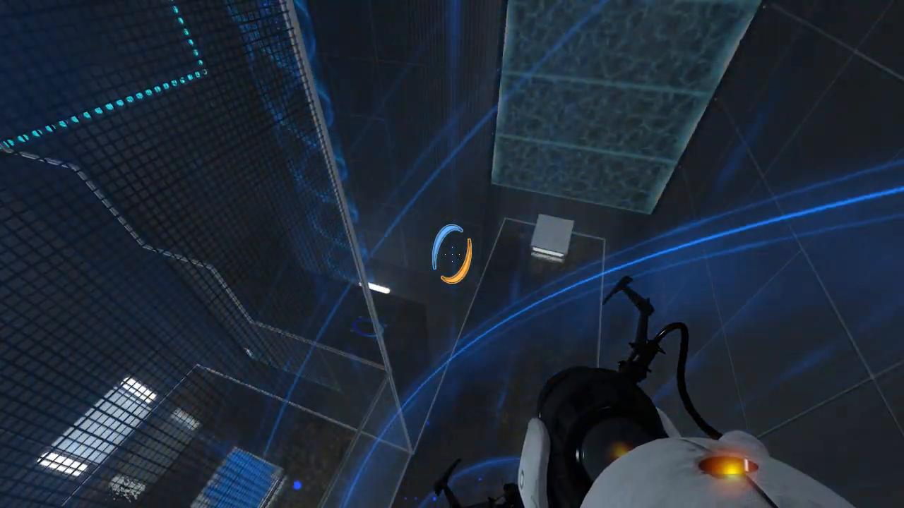
mouse_move(452, 254)
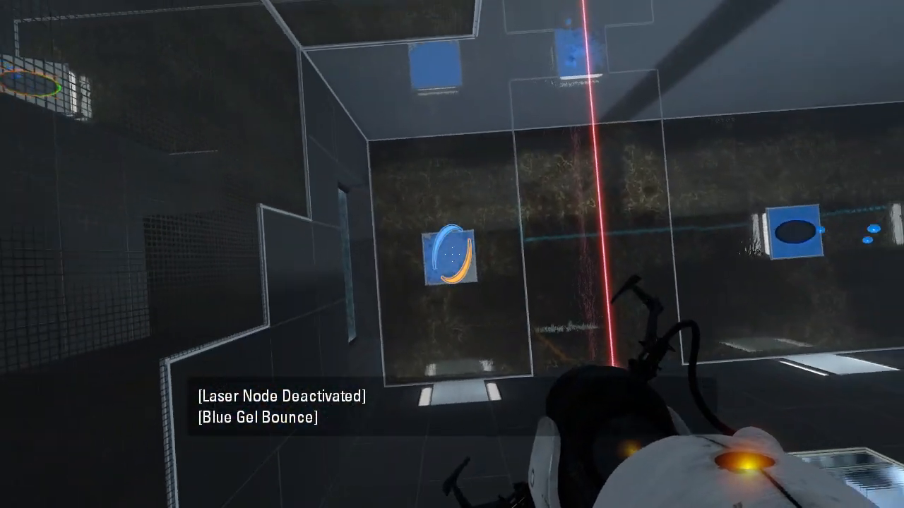
- Fire a portal to bounce off the blue gel onto the grated ledge above the laser
left_click(452, 254)
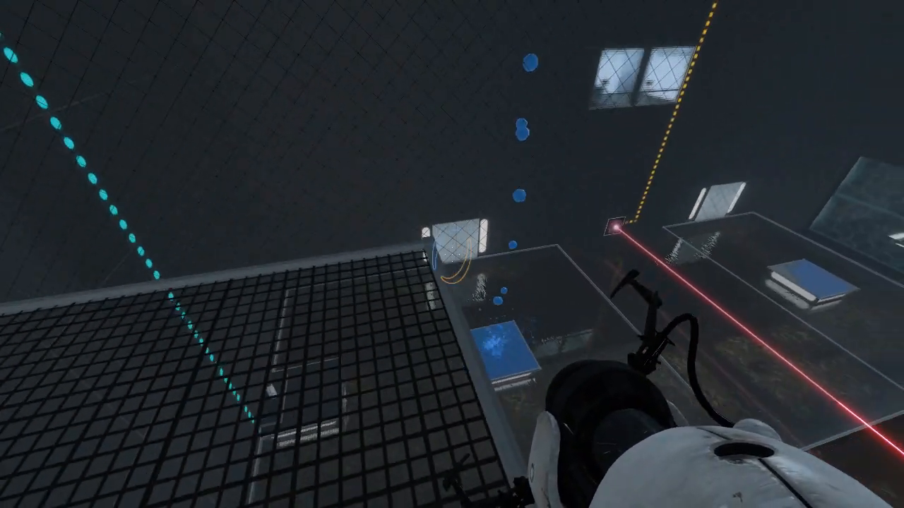
mouse_move(452, 254)
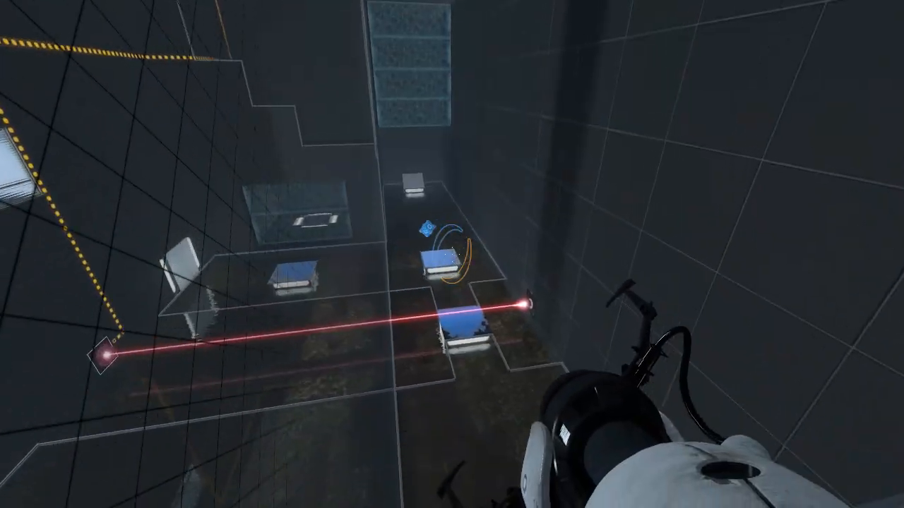